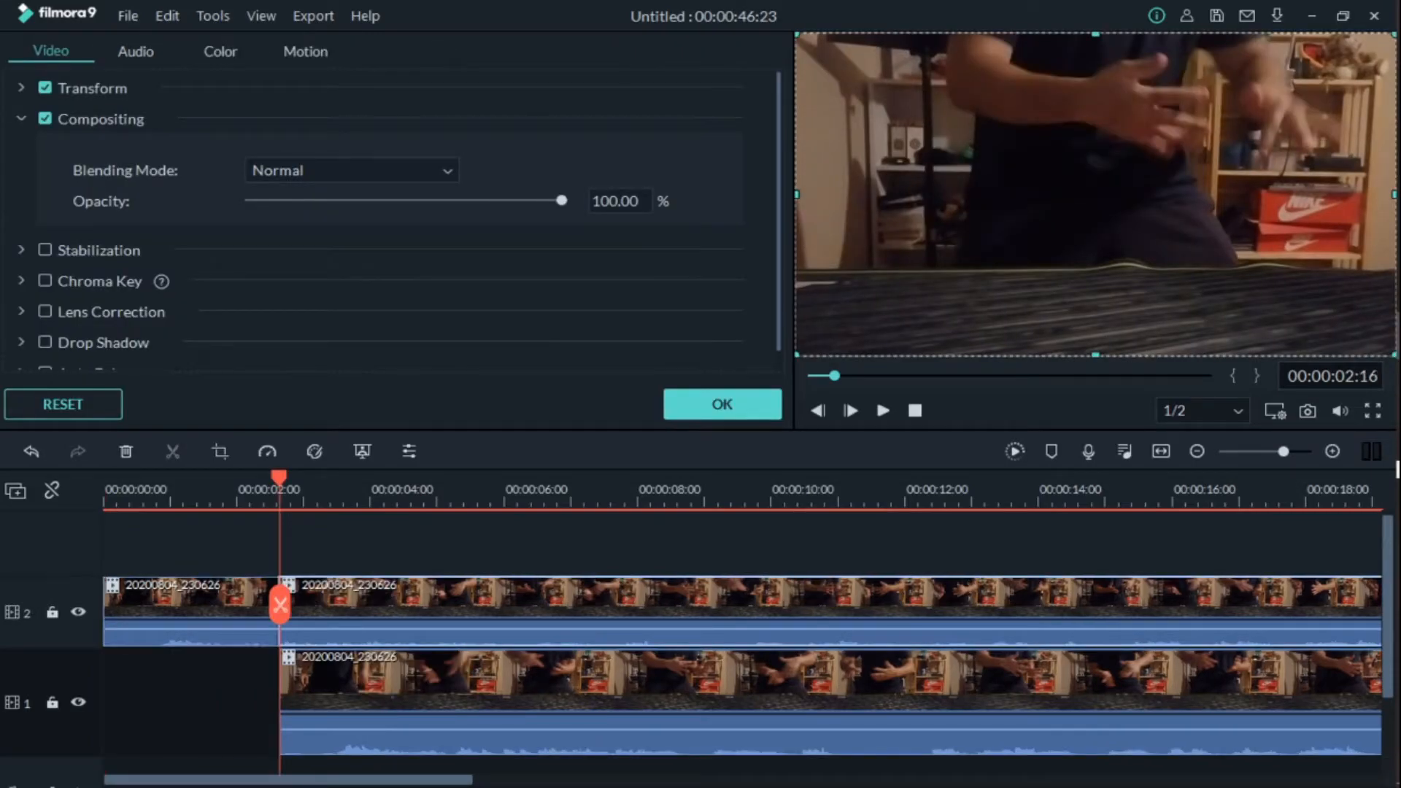
- Align the tails of the clips on tracks 1 and 2 so both end near 00:00:41
scroll(right, 3)
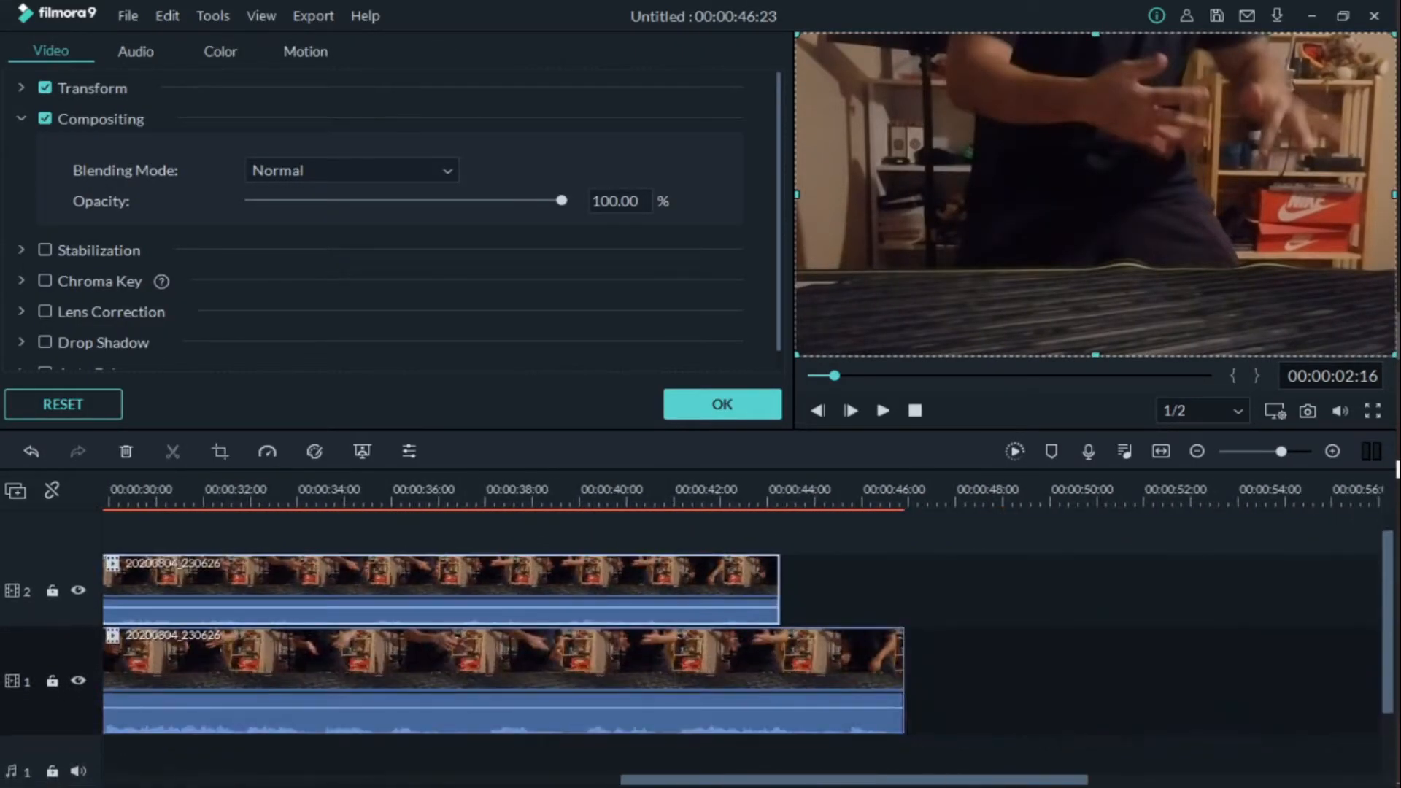
click(779, 490)
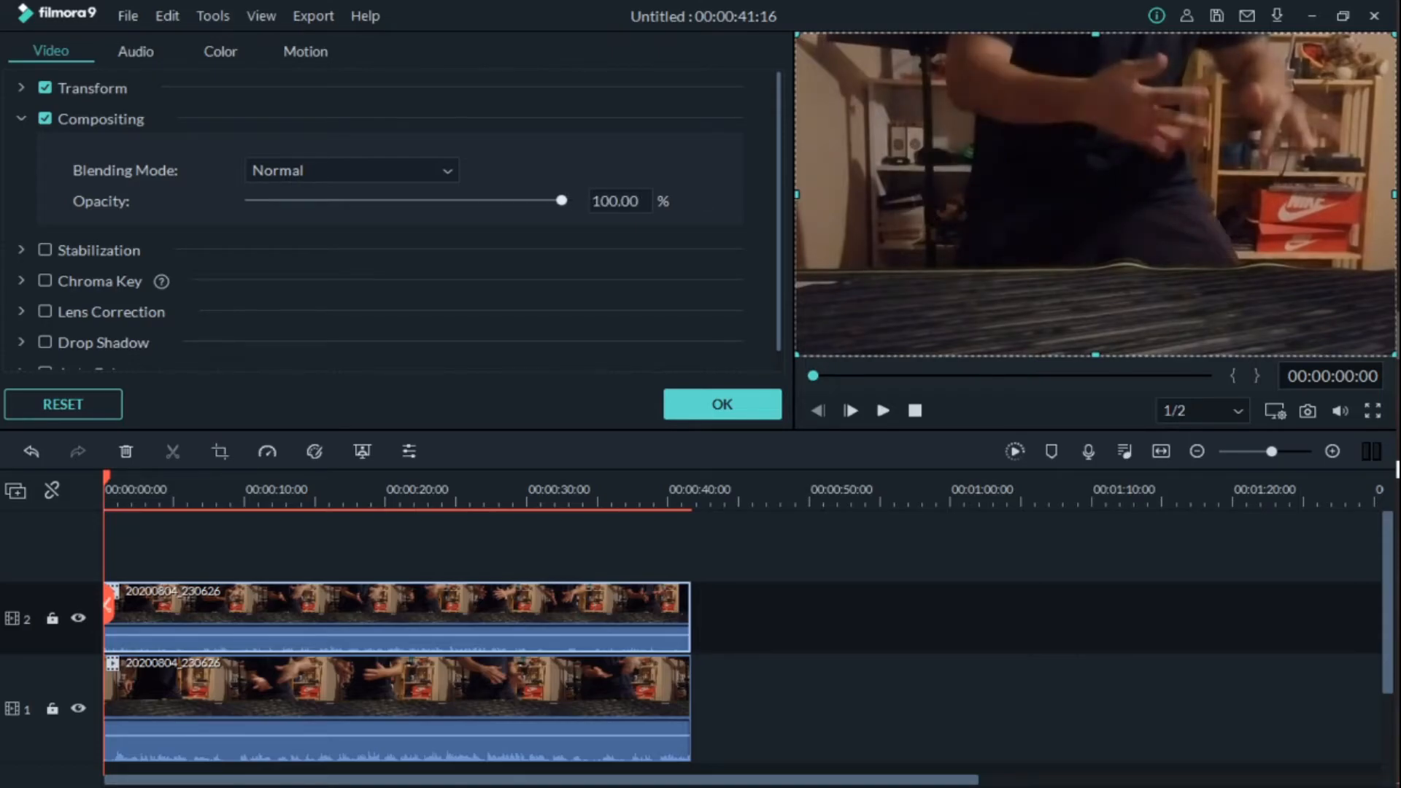
- Lower the top clip's Compositing opacity to about 81% and confirm with OK
drag(560, 200, 479, 200)
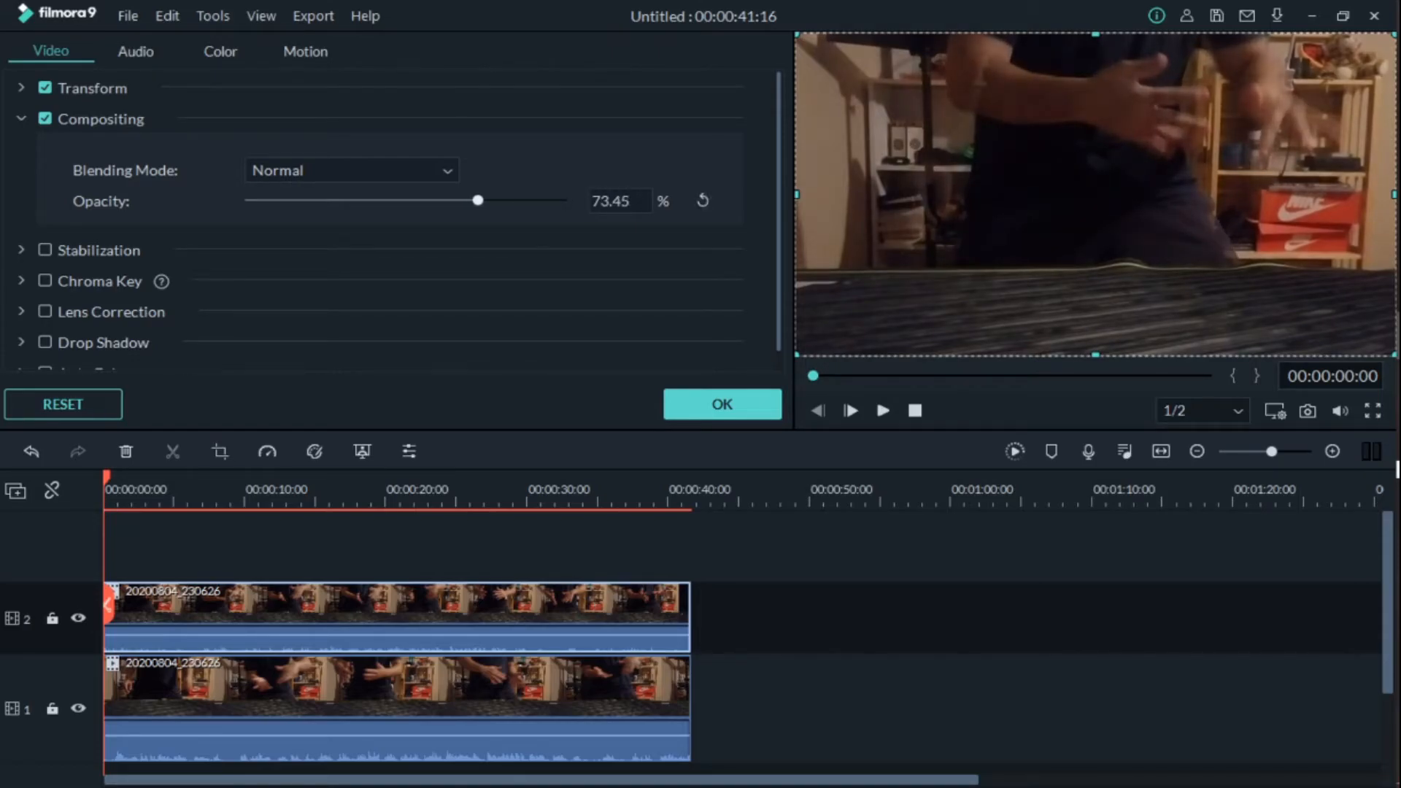
drag(479, 200, 516, 200)
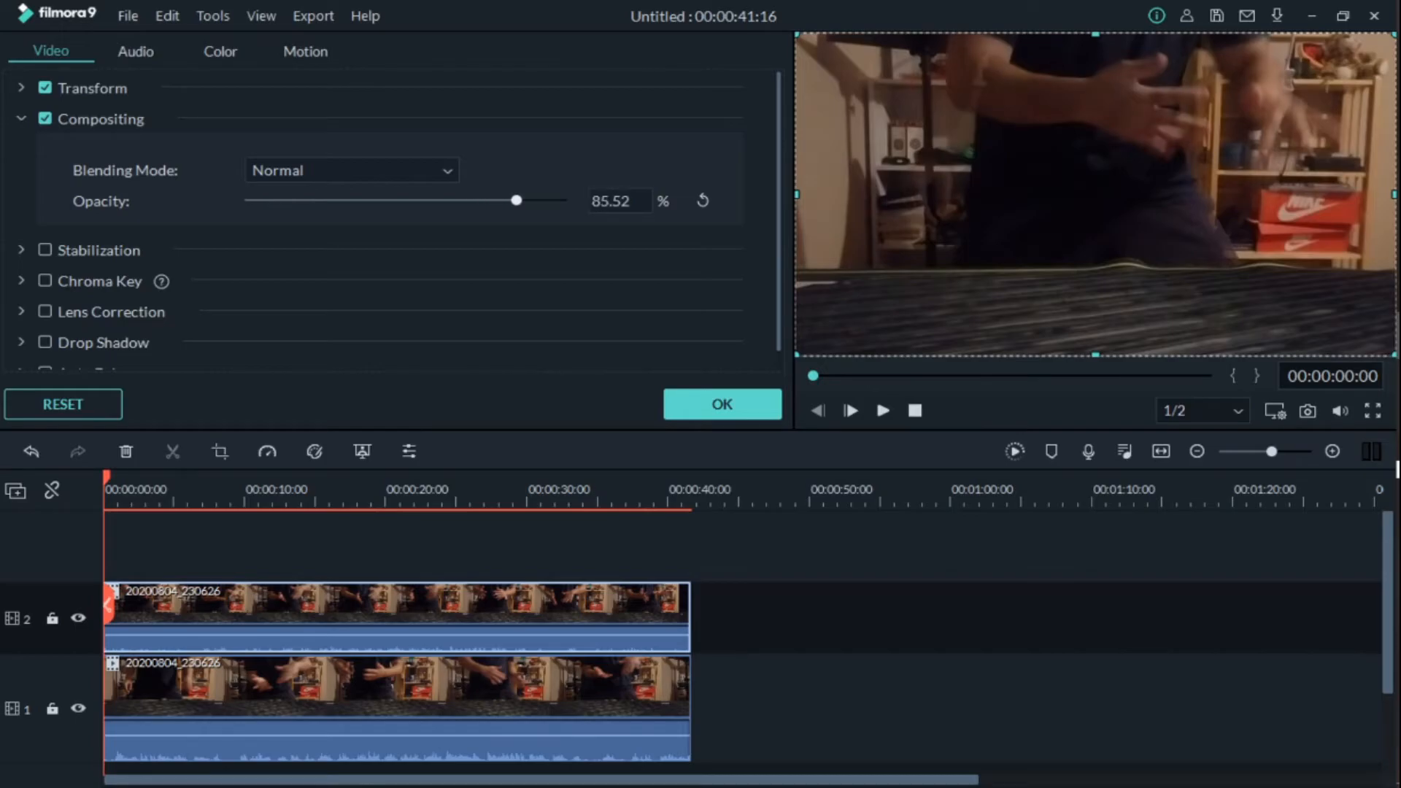
drag(517, 200, 502, 199)
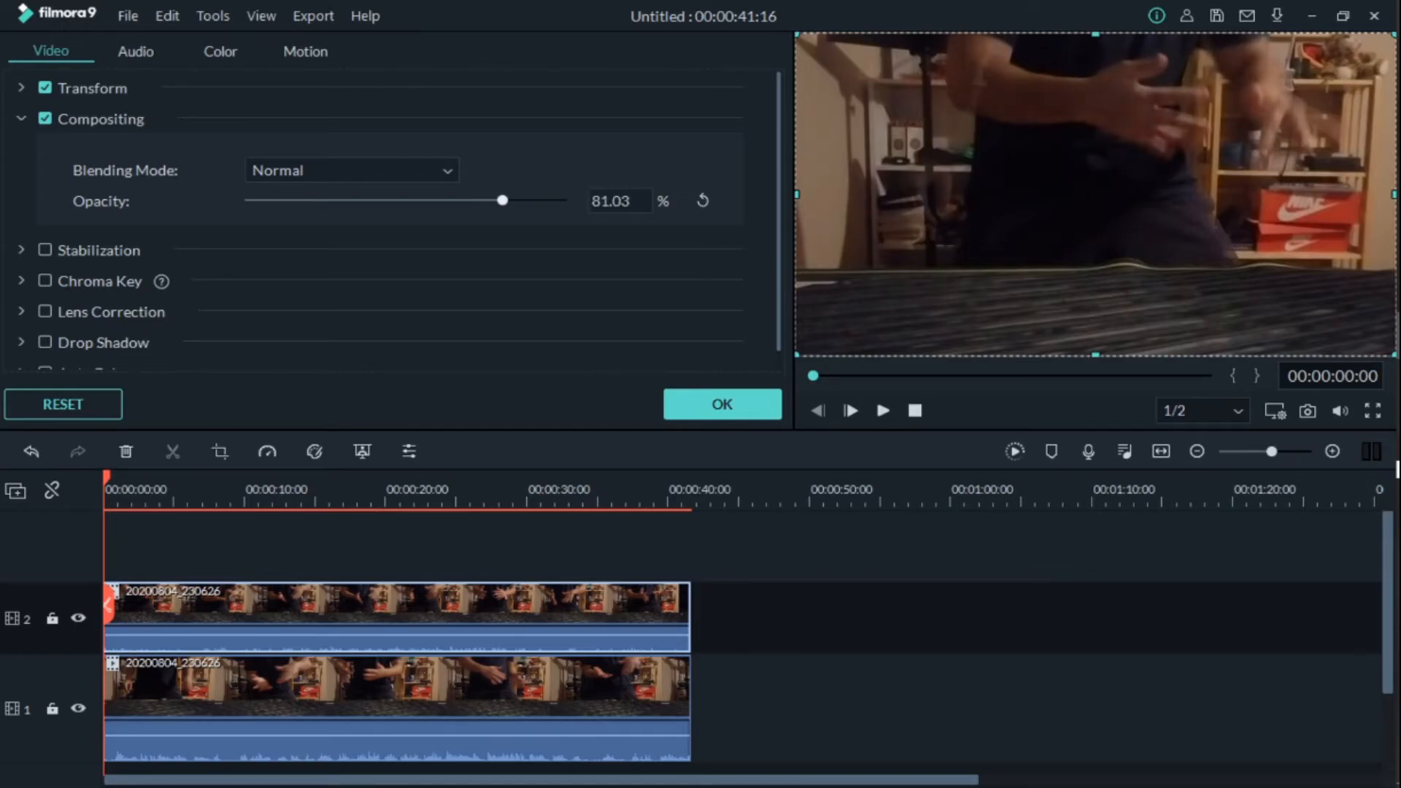
click(720, 404)
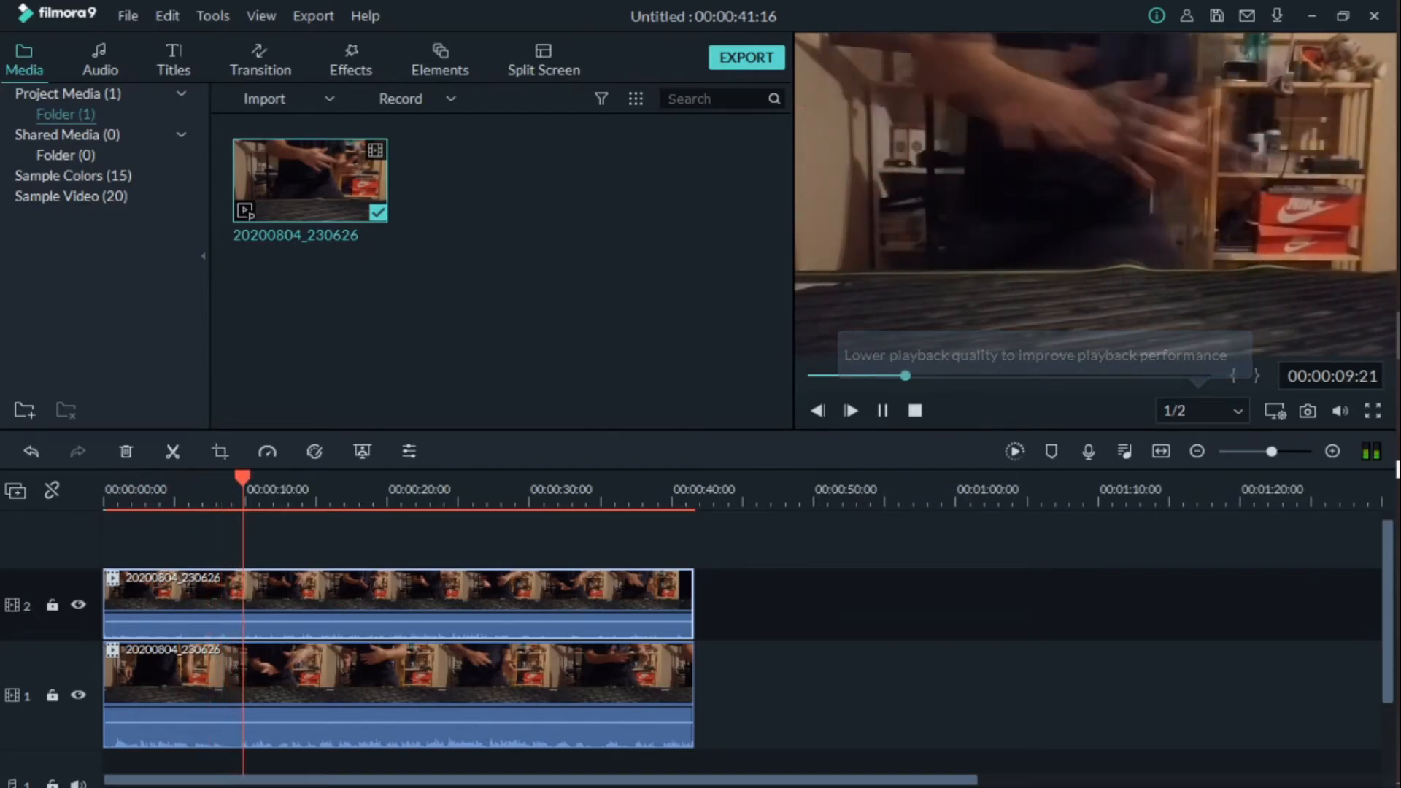
- Stop the preview of the ghosted-motion result and return the playhead to the start
click(849, 410)
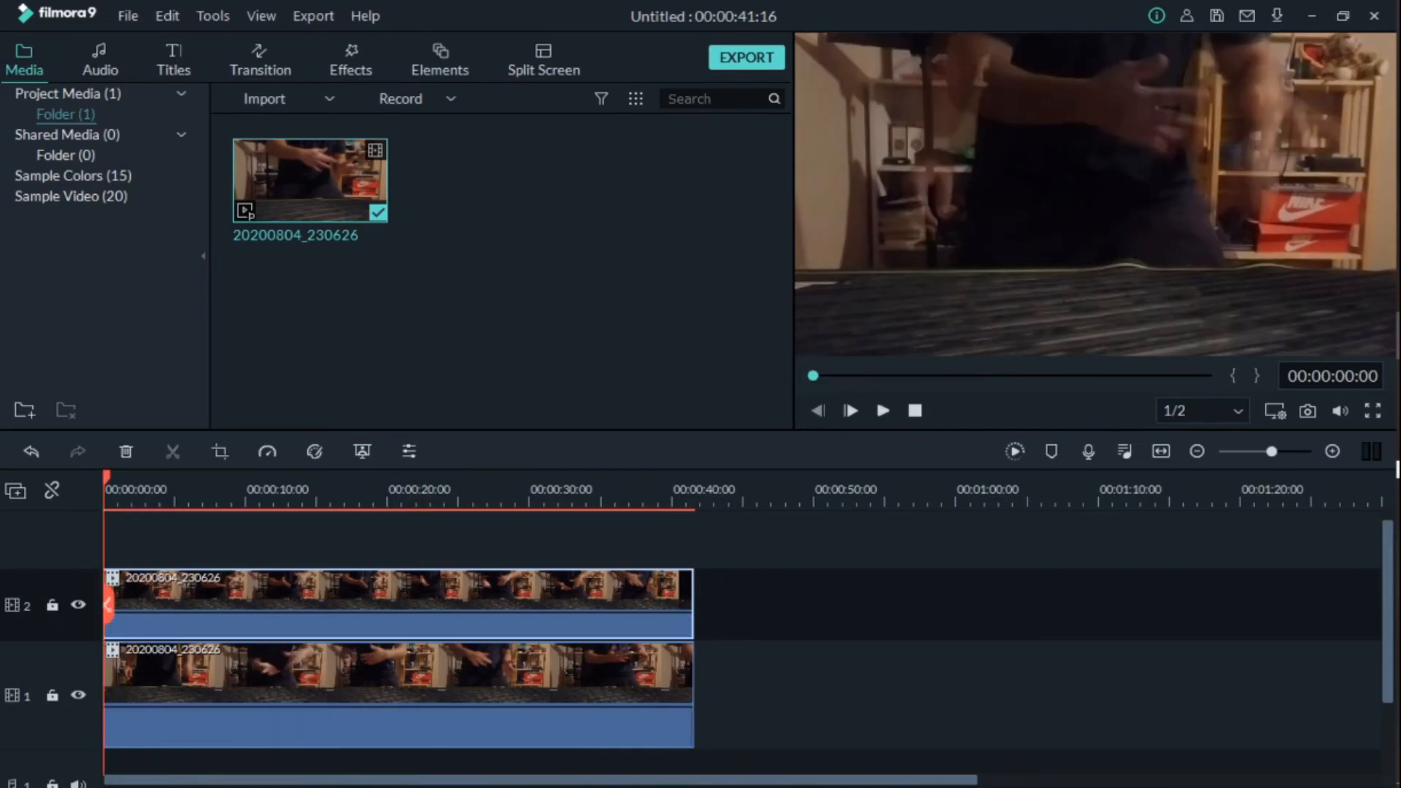
mouse_move(266, 451)
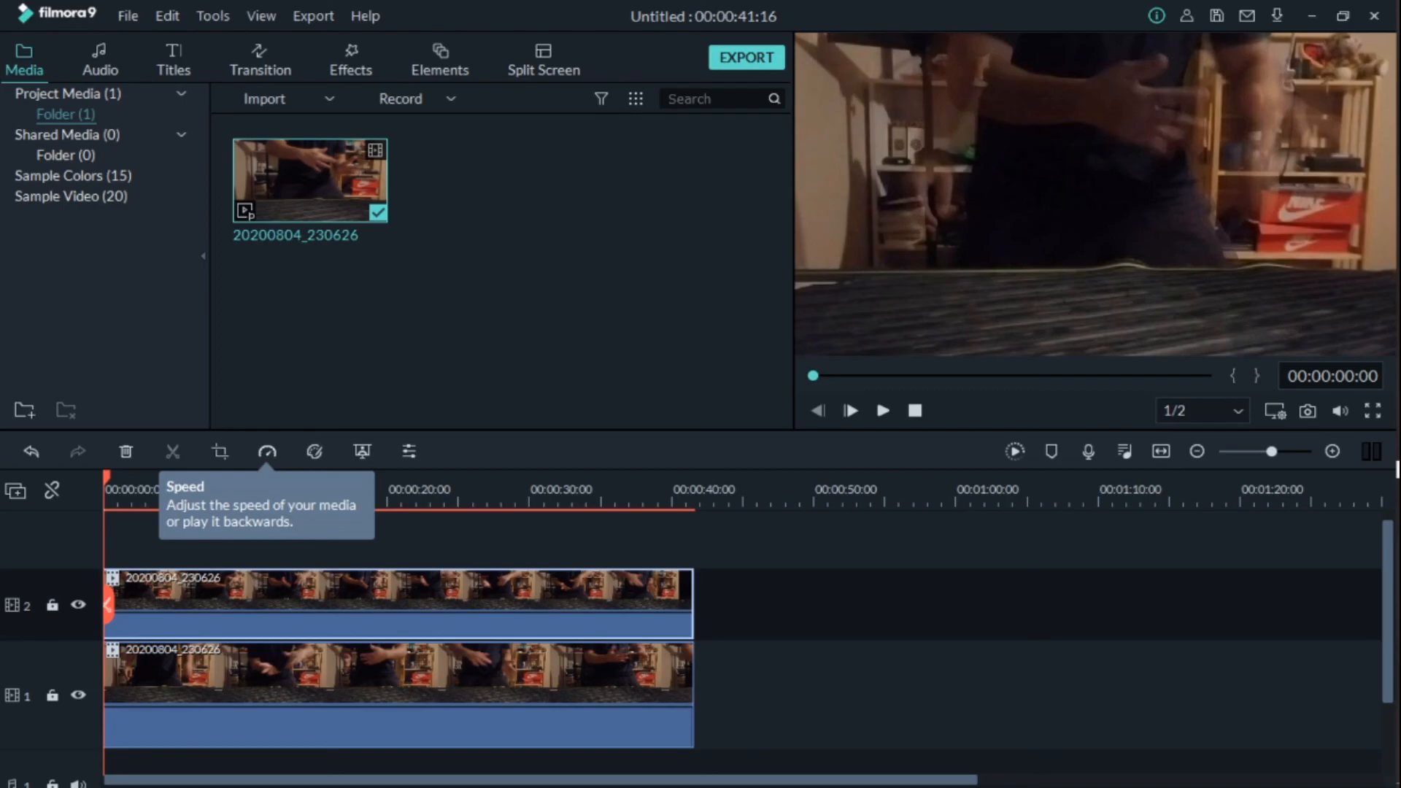